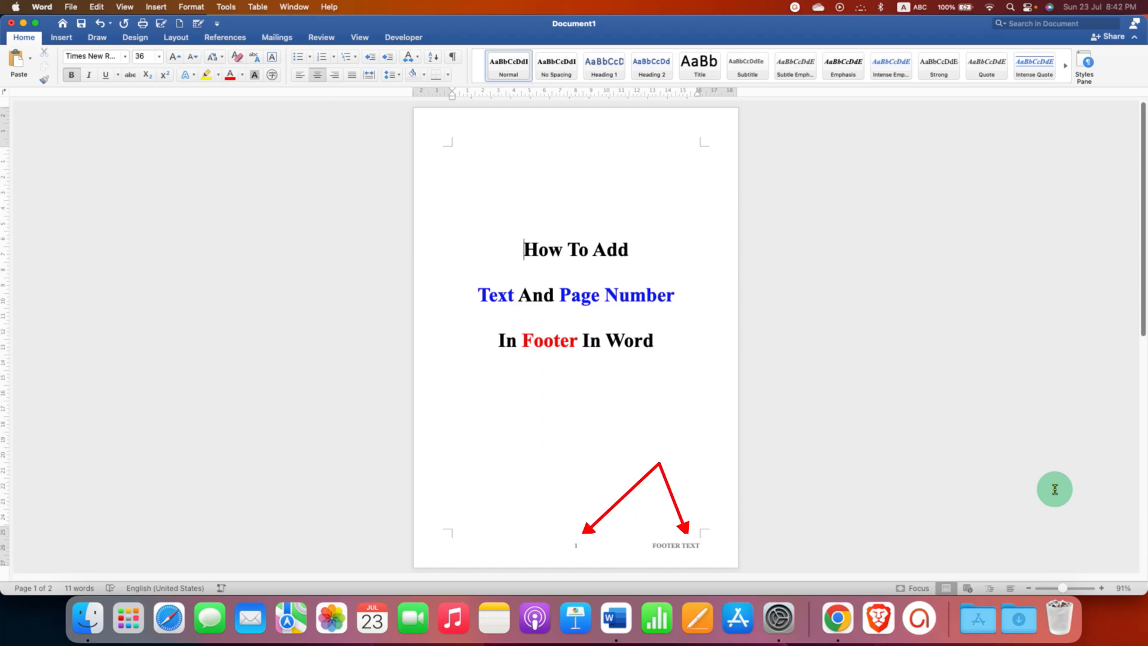
pyautogui.moveTo(818, 572)
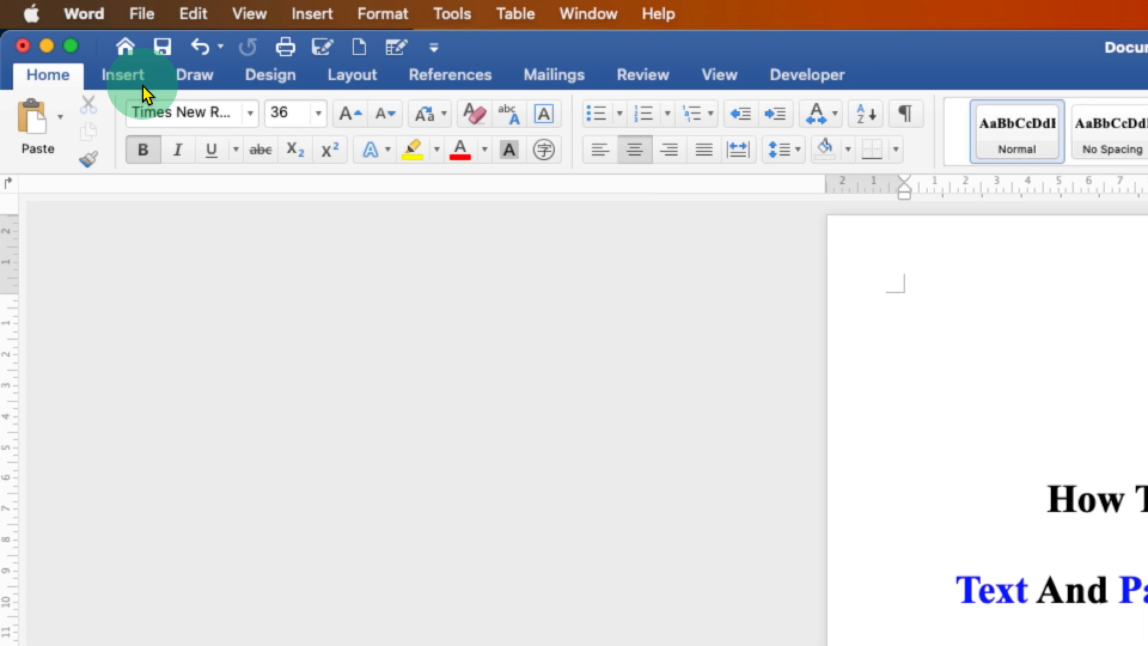
# Show the Insert options and expand the gallery of built-in footer designs.
pyautogui.click(123, 74)
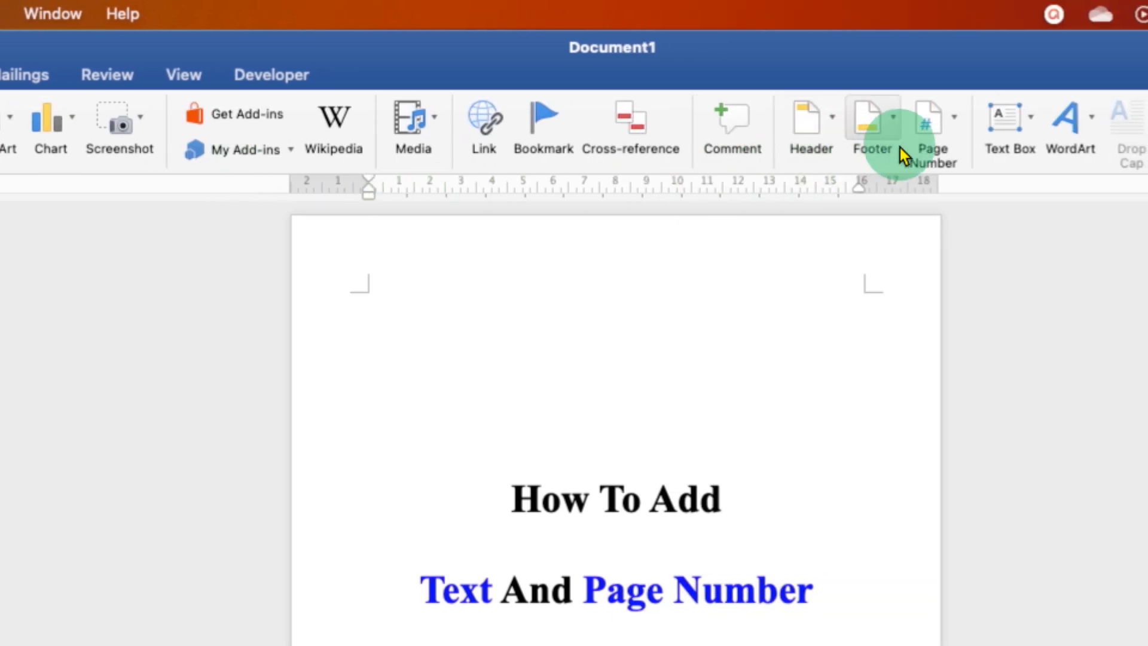
pyautogui.moveTo(870, 124)
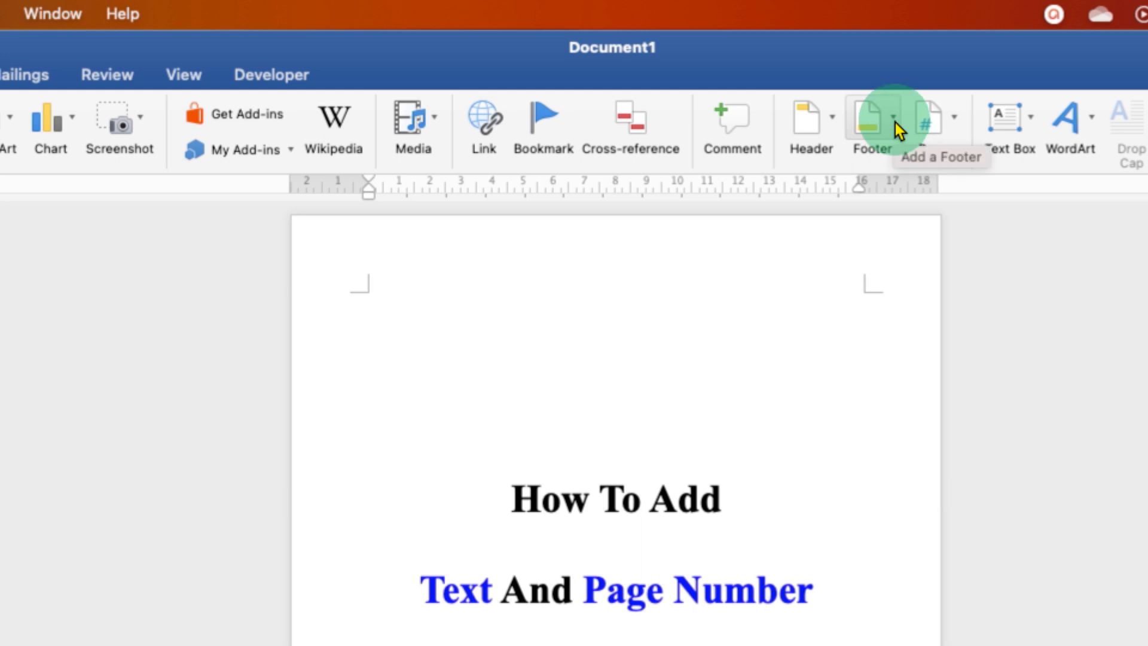
pyautogui.moveTo(895, 131)
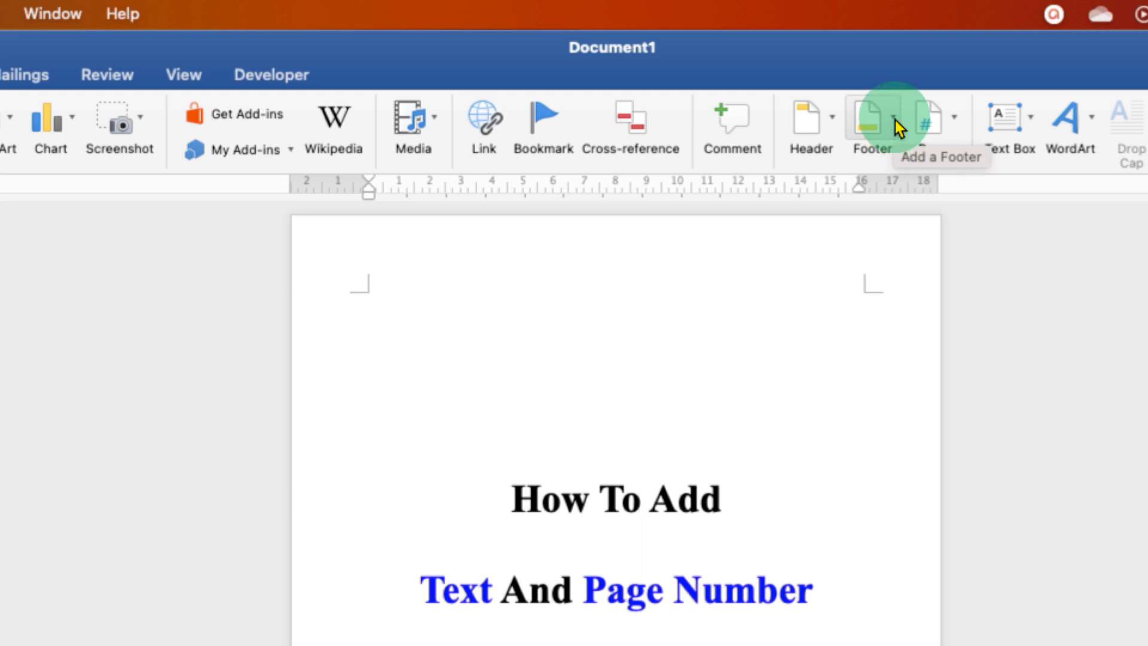
pyautogui.click(869, 118)
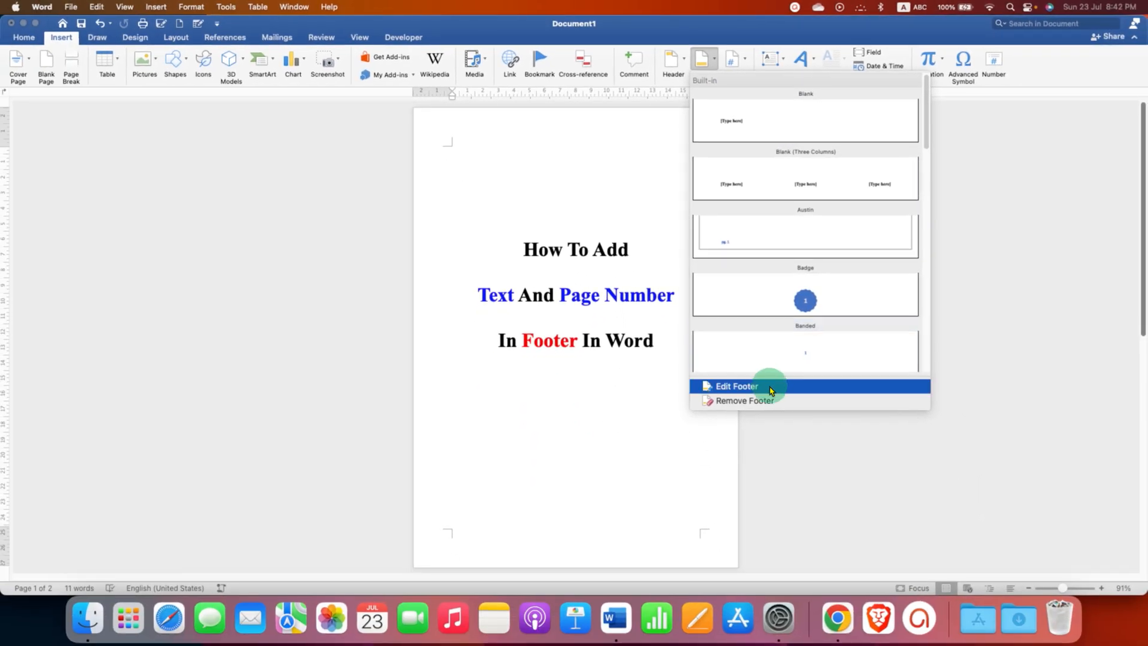
# Choose Edit Footer so the empty page footer opens for editing.
pyautogui.click(735, 386)
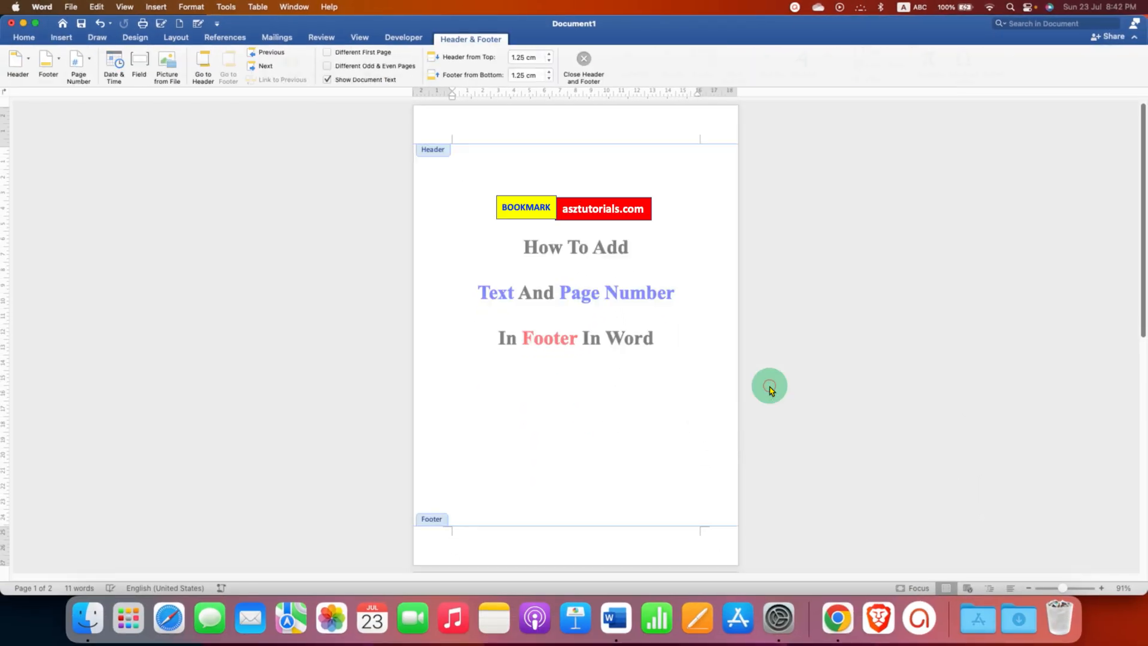
pyautogui.moveTo(477, 562)
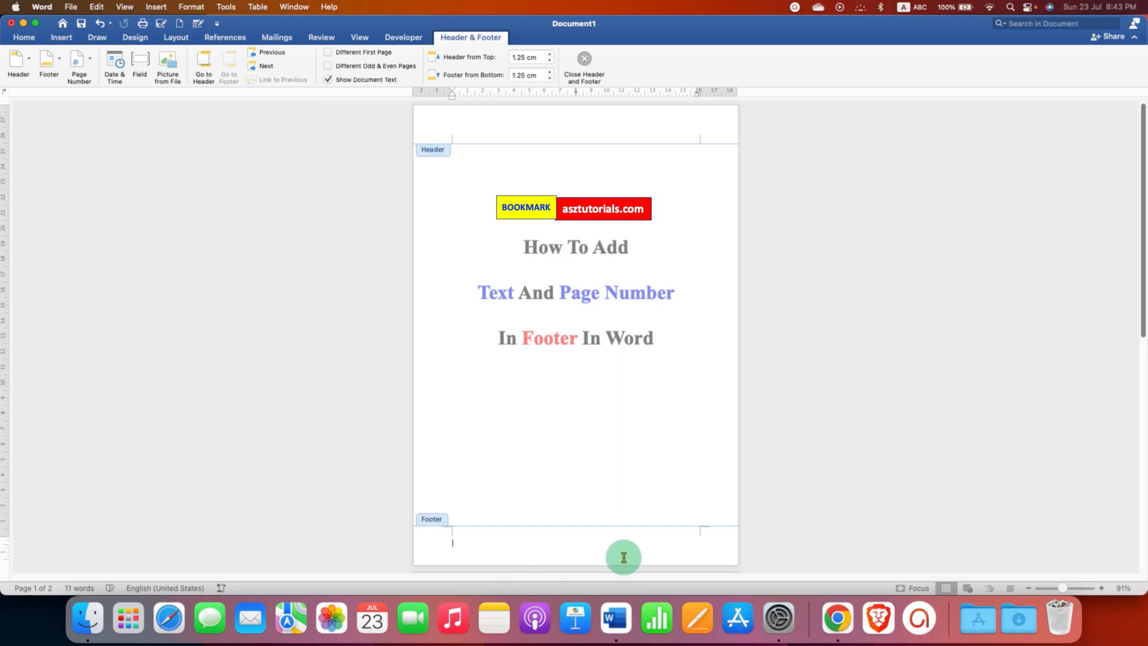
pyautogui.moveTo(576, 552)
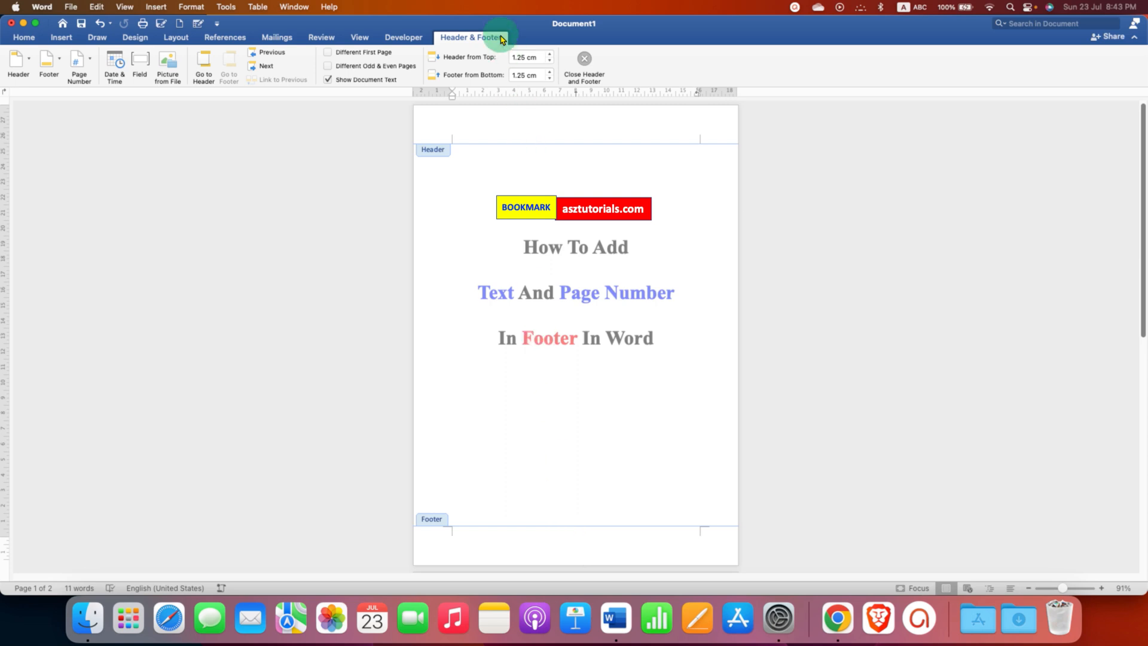
pyautogui.moveTo(194, 77)
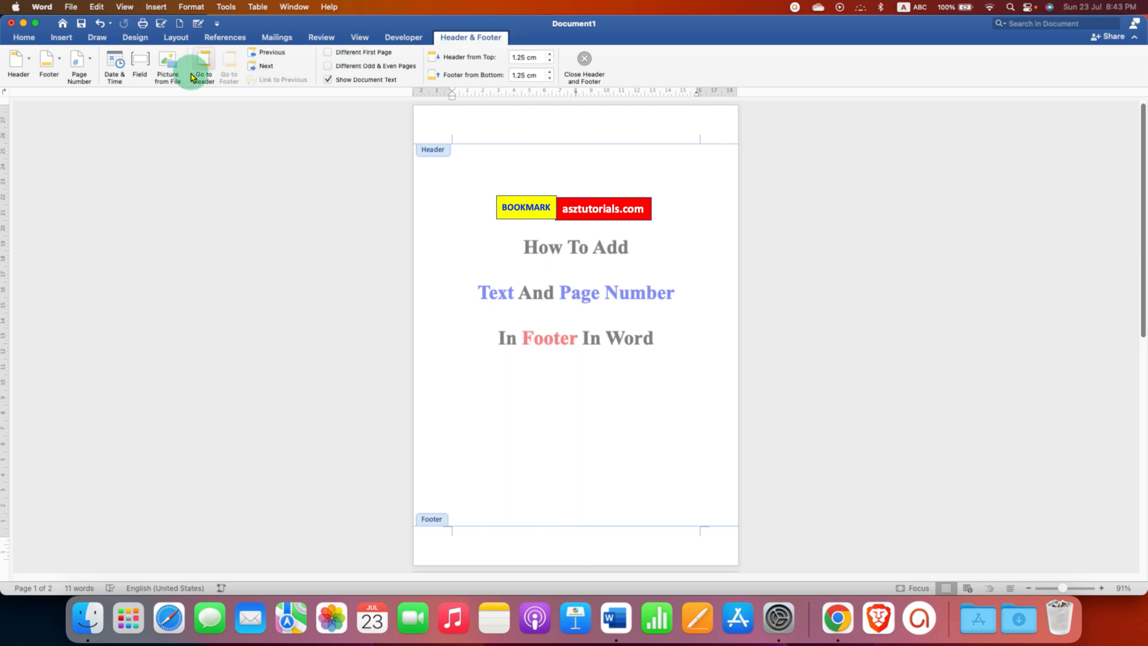
# Insert a page number via Page Number settings with Alignment set to Right.
pyautogui.click(79, 65)
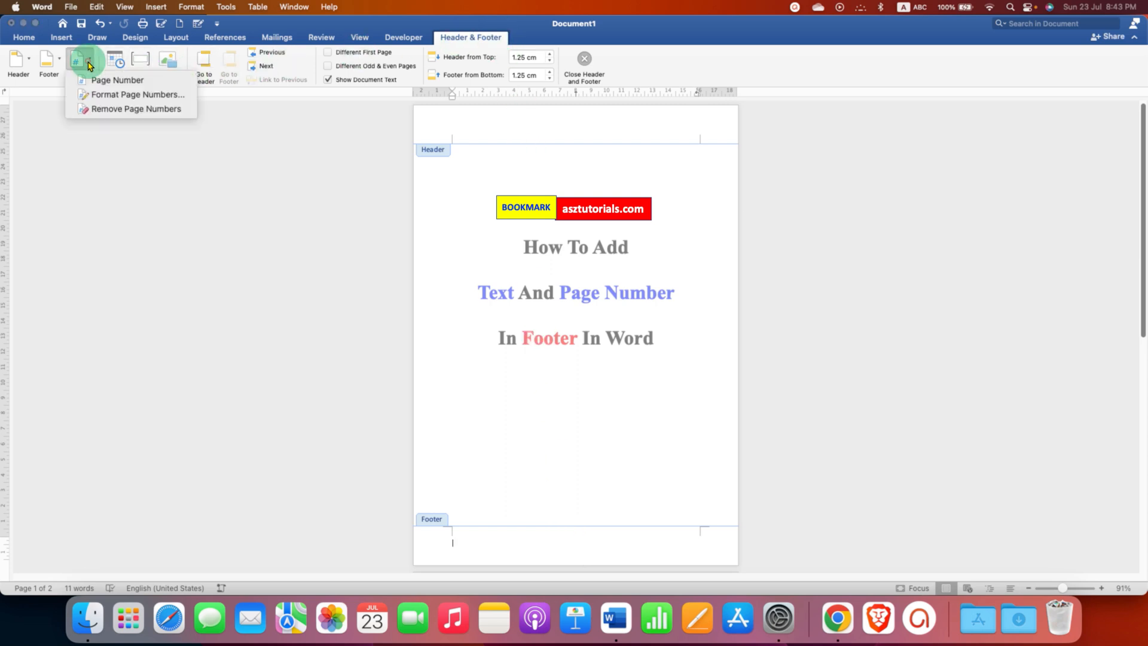
pyautogui.moveTo(116, 80)
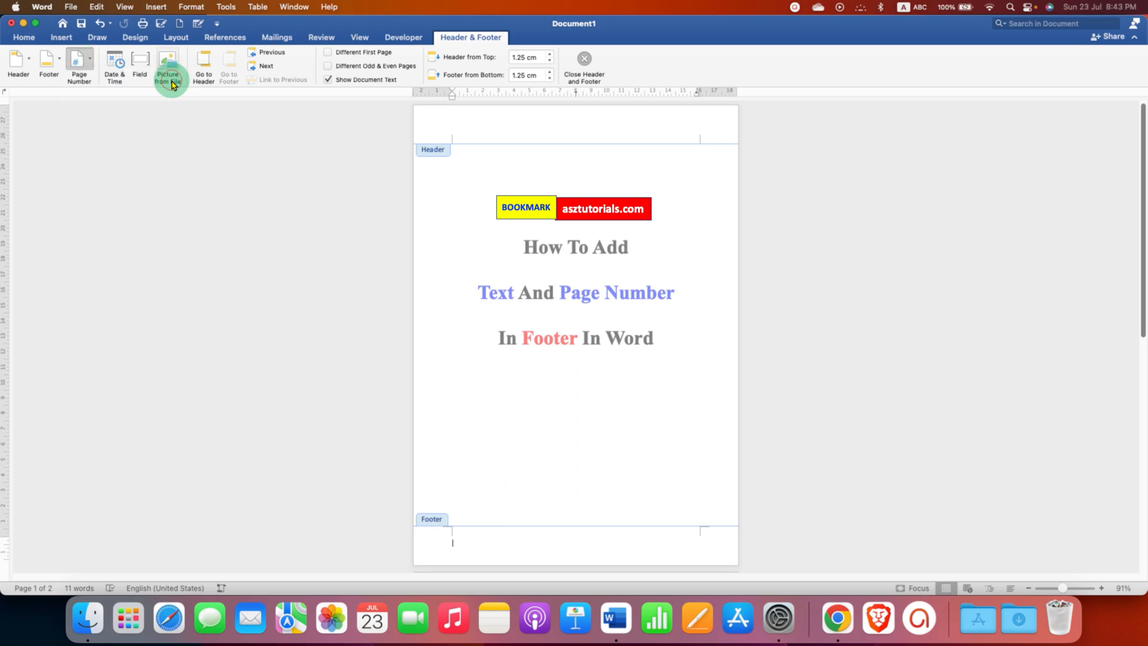
pyautogui.click(79, 66)
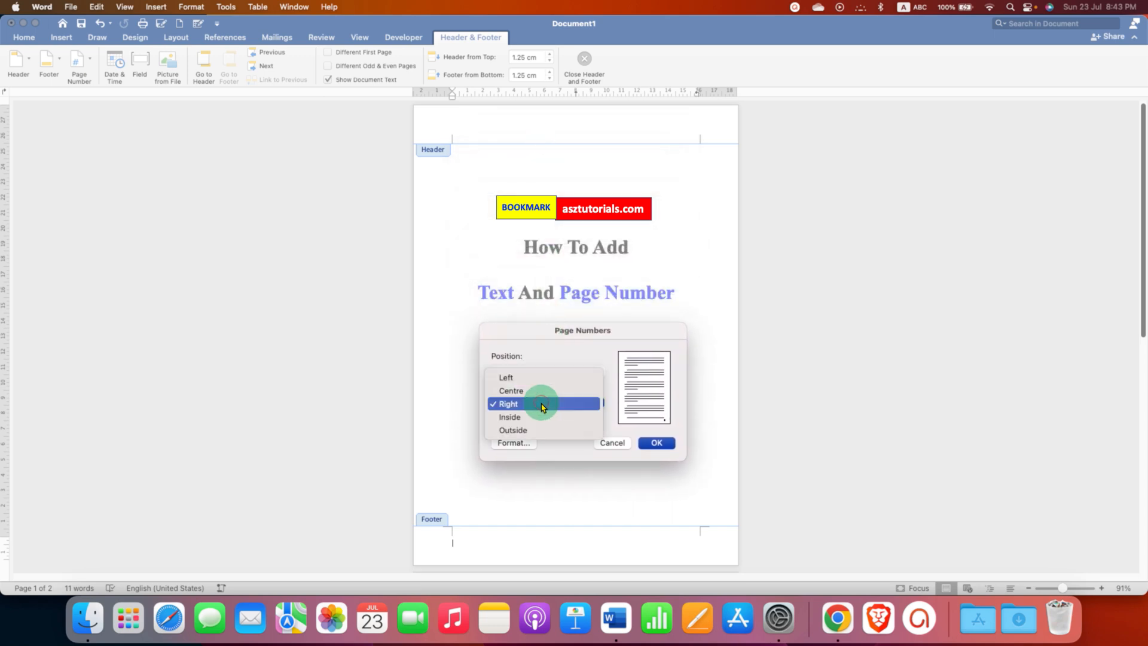
pyautogui.click(507, 403)
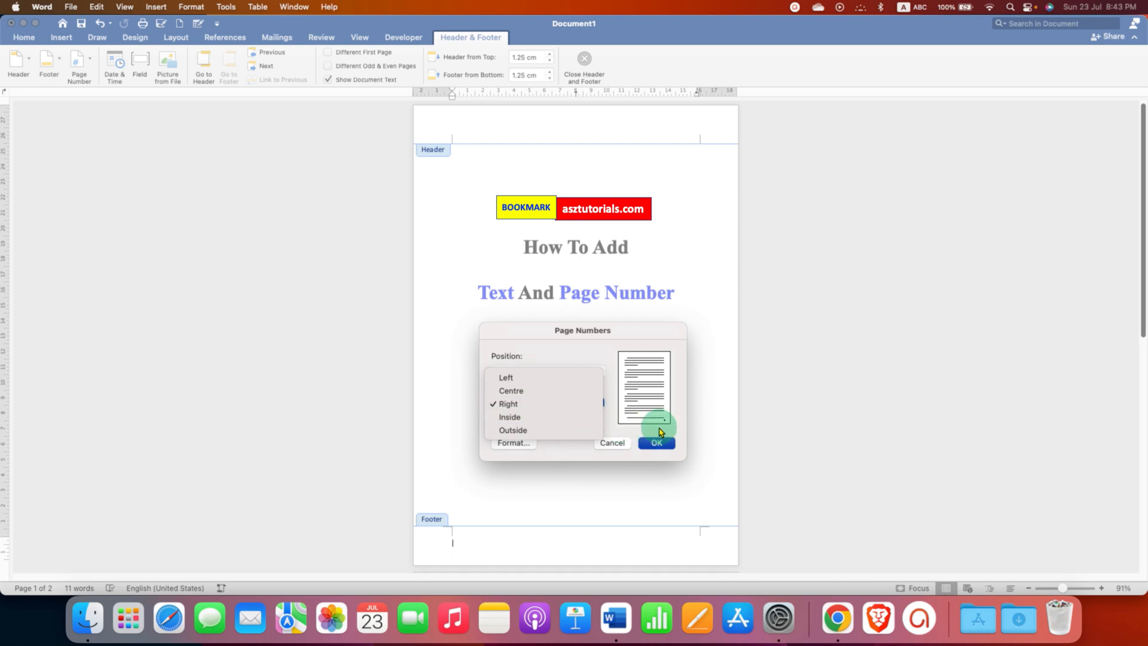
pyautogui.moveTo(666, 425)
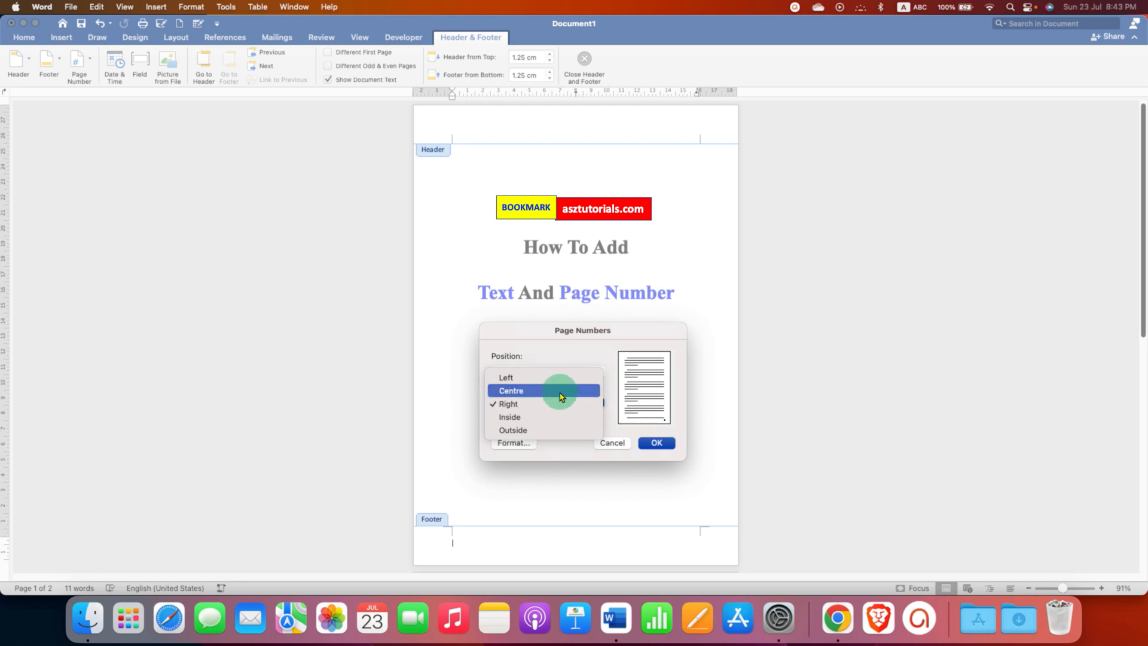
pyautogui.click(510, 390)
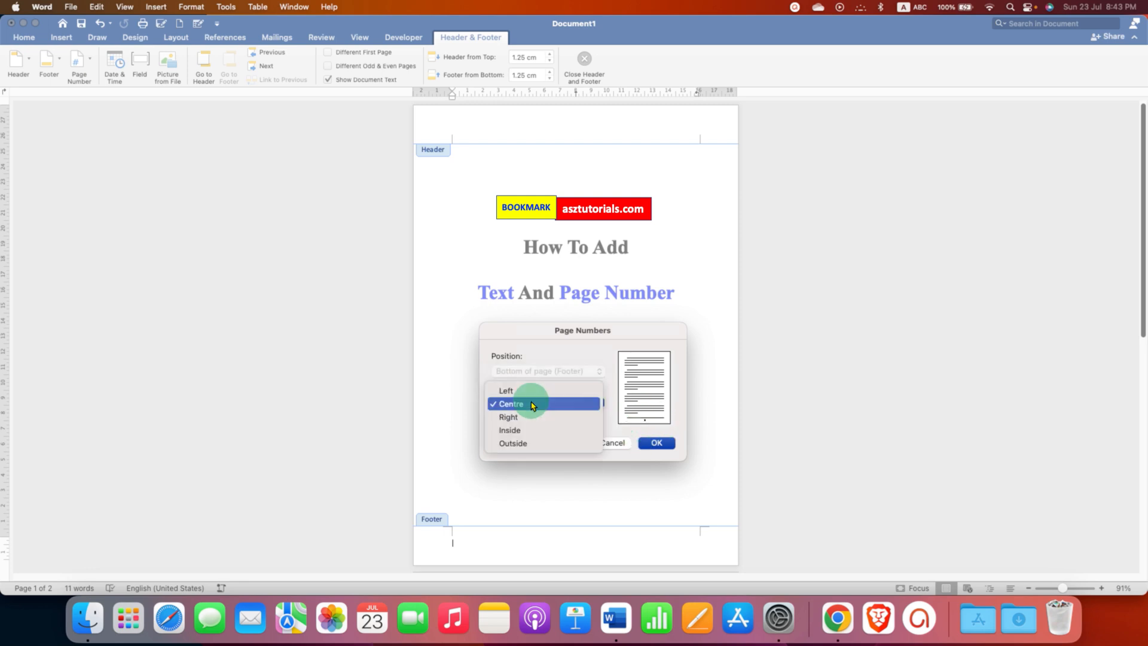
pyautogui.click(504, 390)
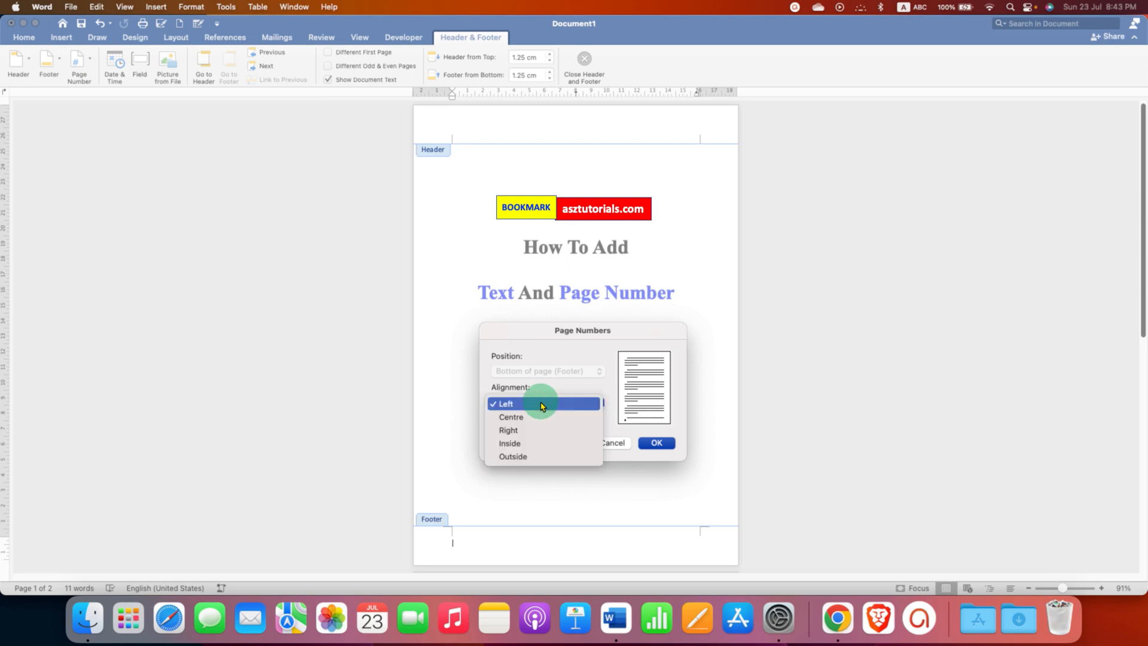
pyautogui.moveTo(538, 429)
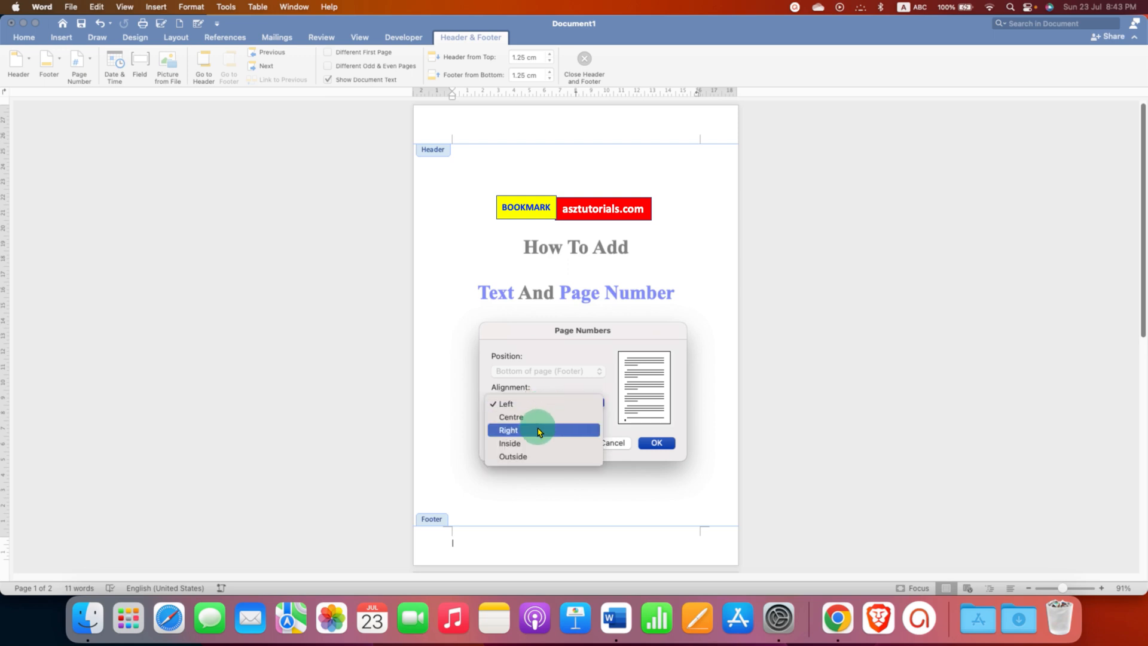
pyautogui.click(507, 429)
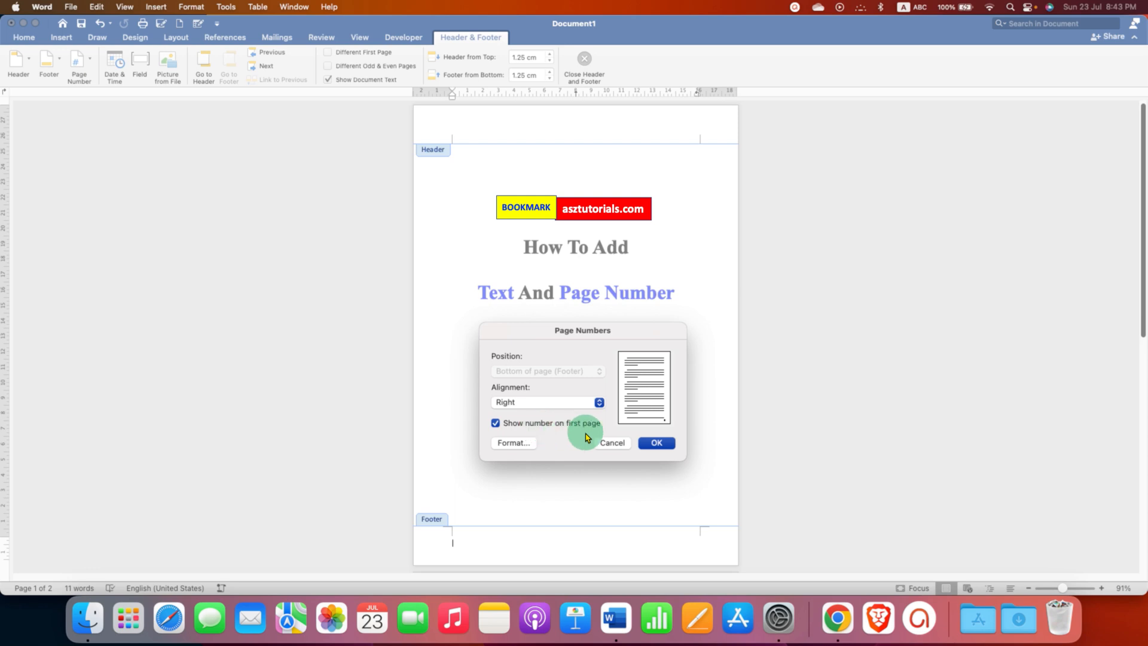
pyautogui.click(655, 442)
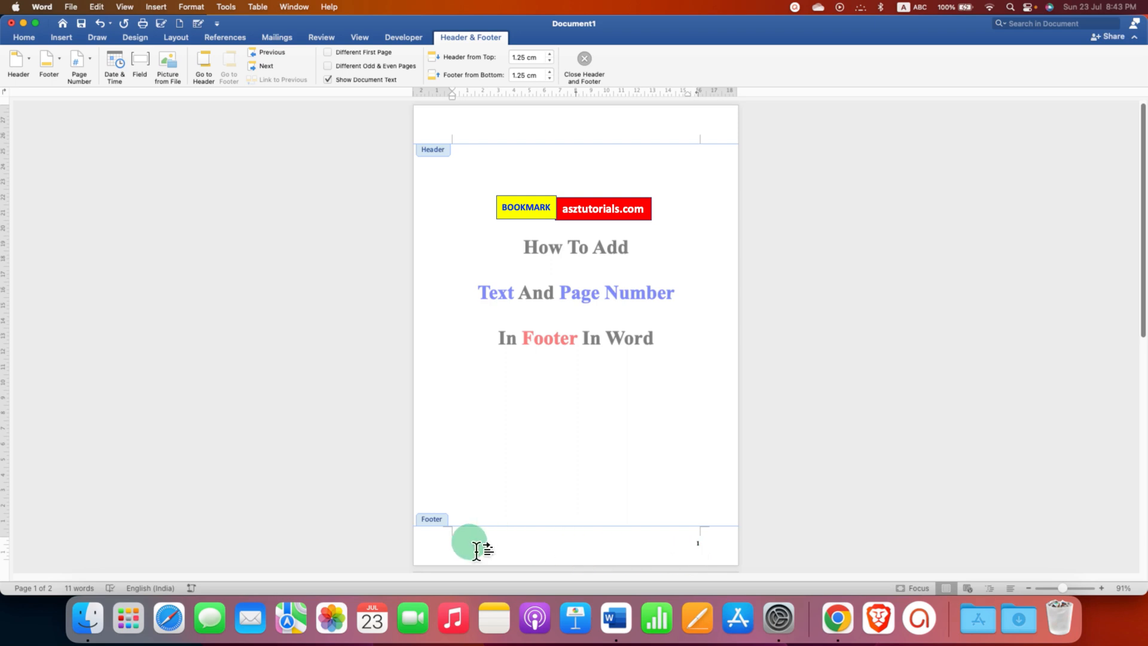
pyautogui.moveTo(543, 426)
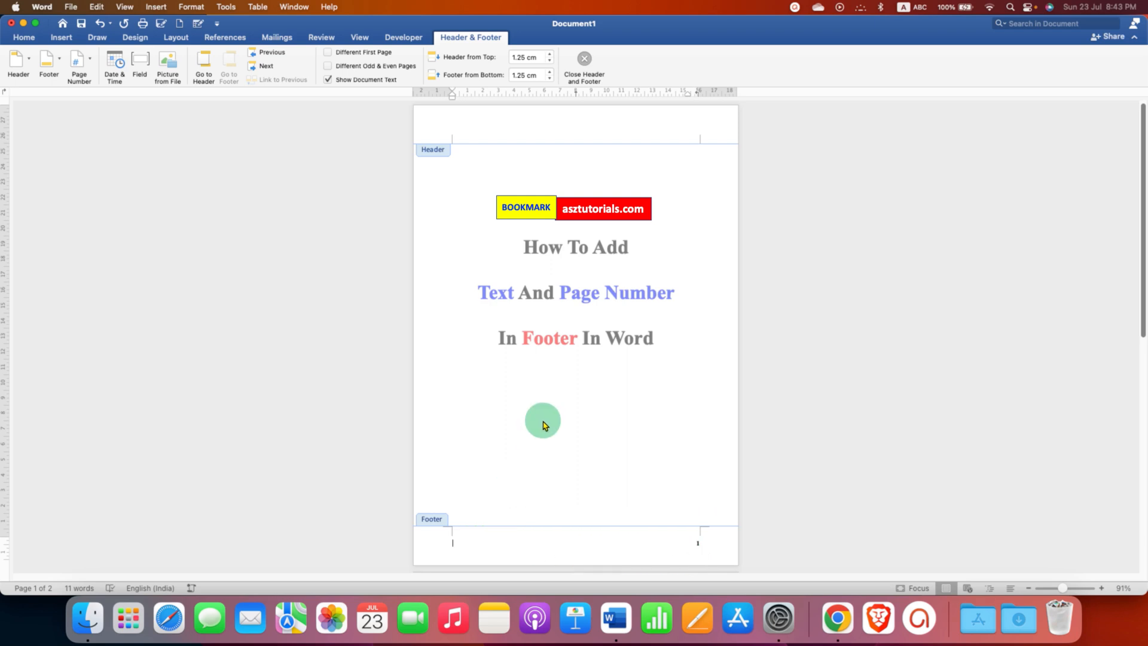
# Enter 'Footer Text' at the left of the footer, opposite the page number.
pyautogui.write('Foote')
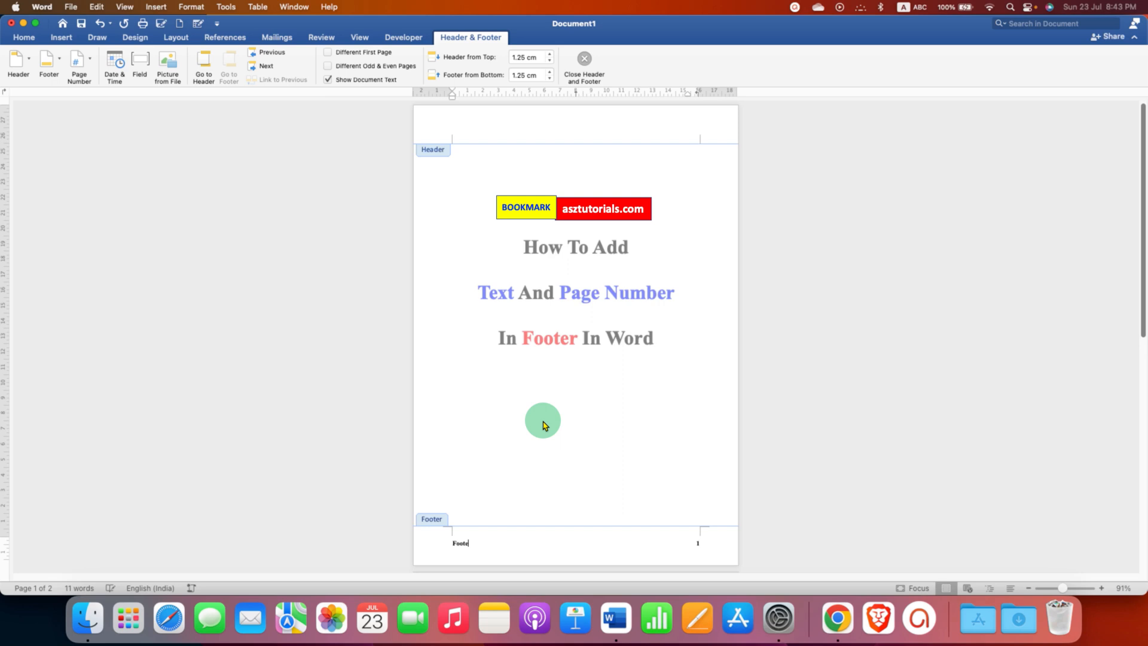
pyautogui.write('r Text')
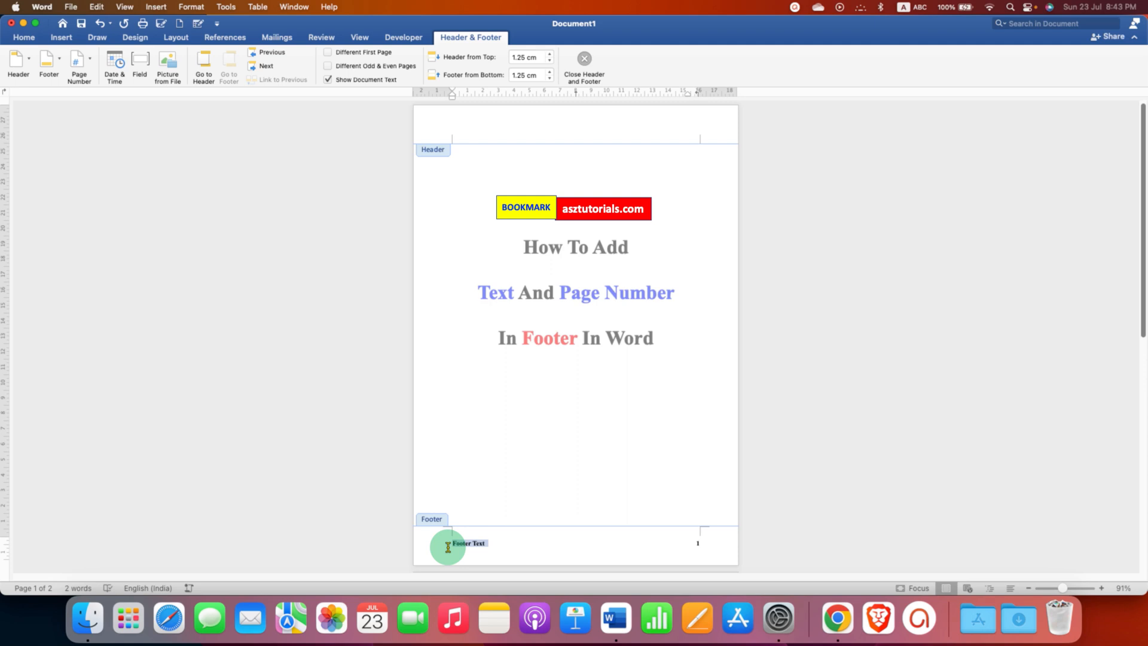
pyautogui.click(24, 37)
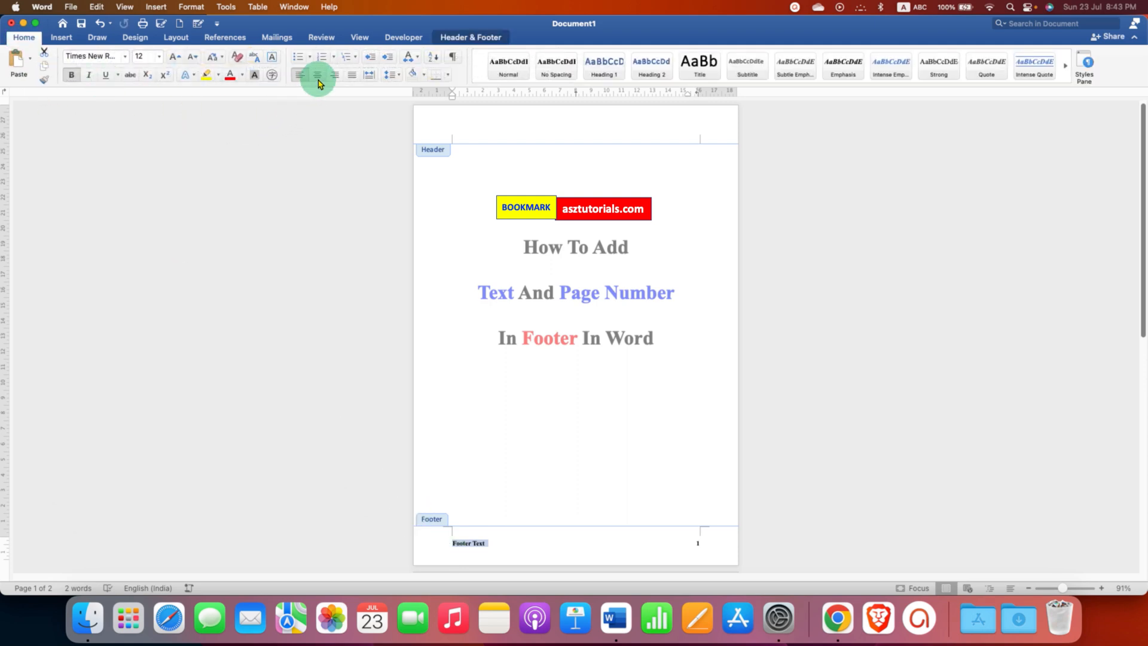
# Right-align 'Footer Text' beside the page number and colour it red.
pyautogui.click(317, 75)
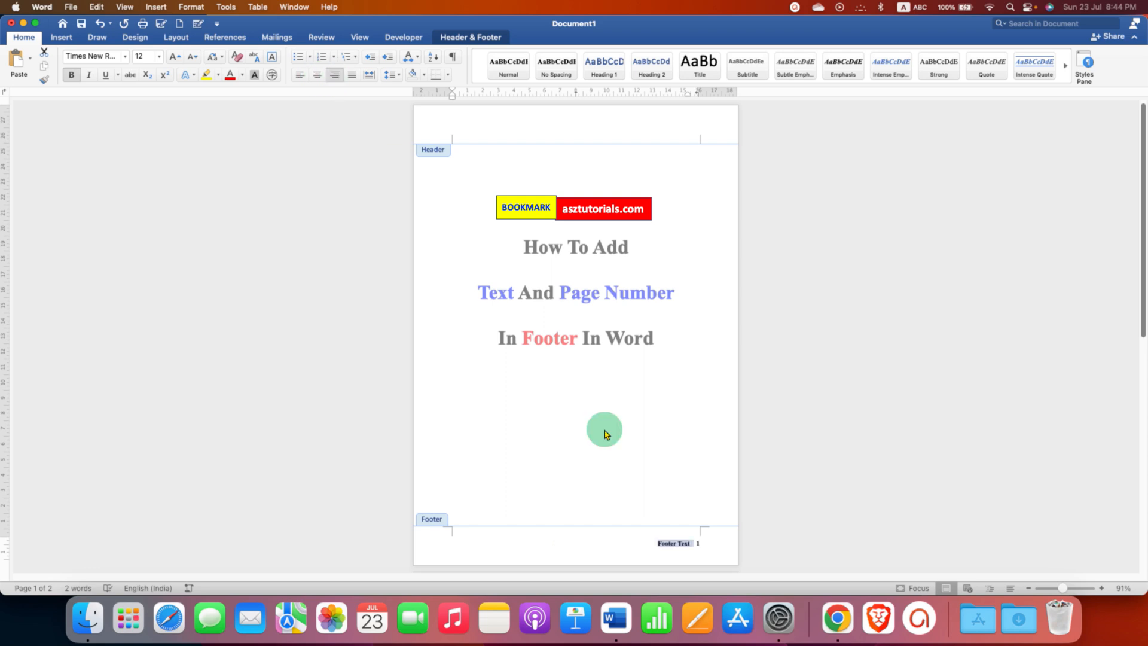
pyautogui.moveTo(500, 557)
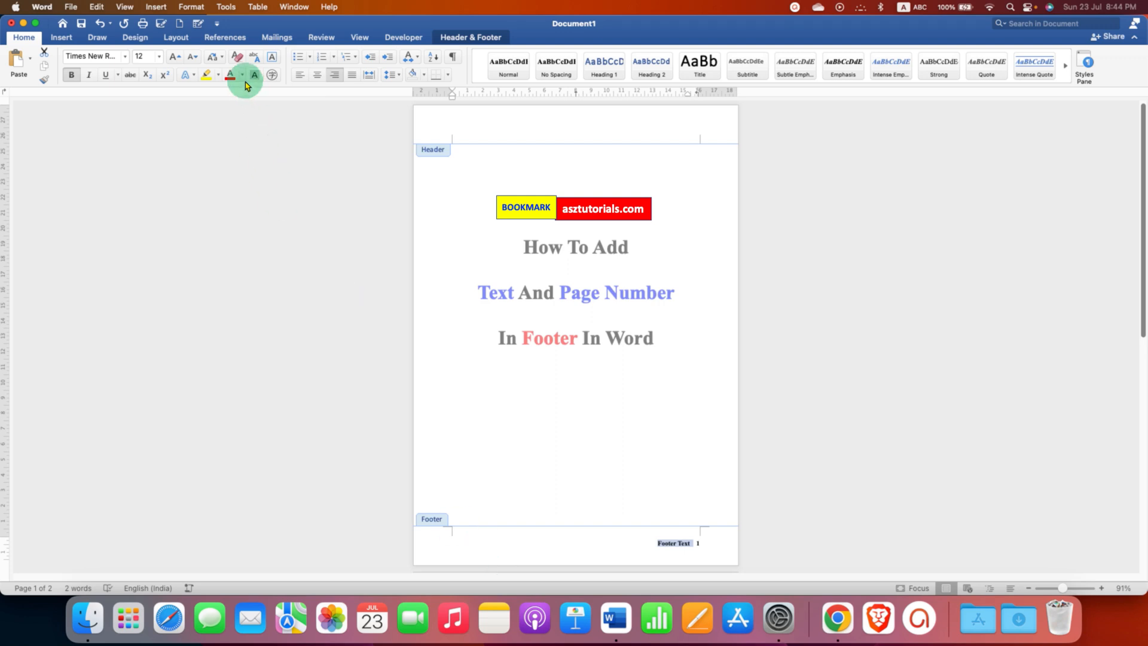
pyautogui.click(241, 75)
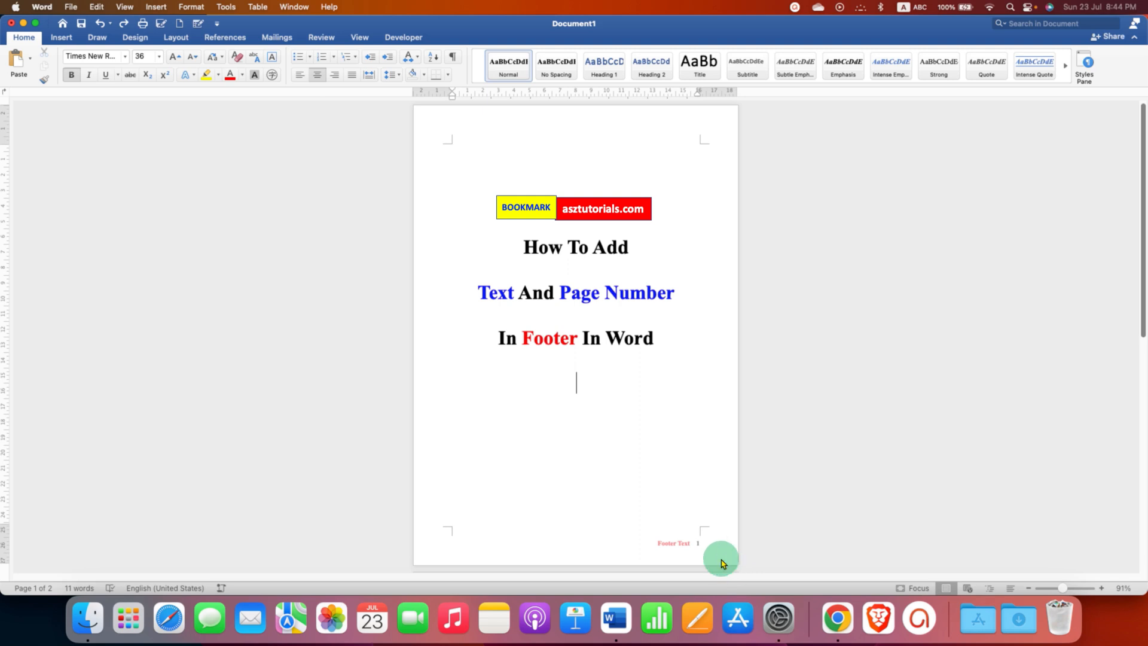
pyautogui.moveTo(360, 37)
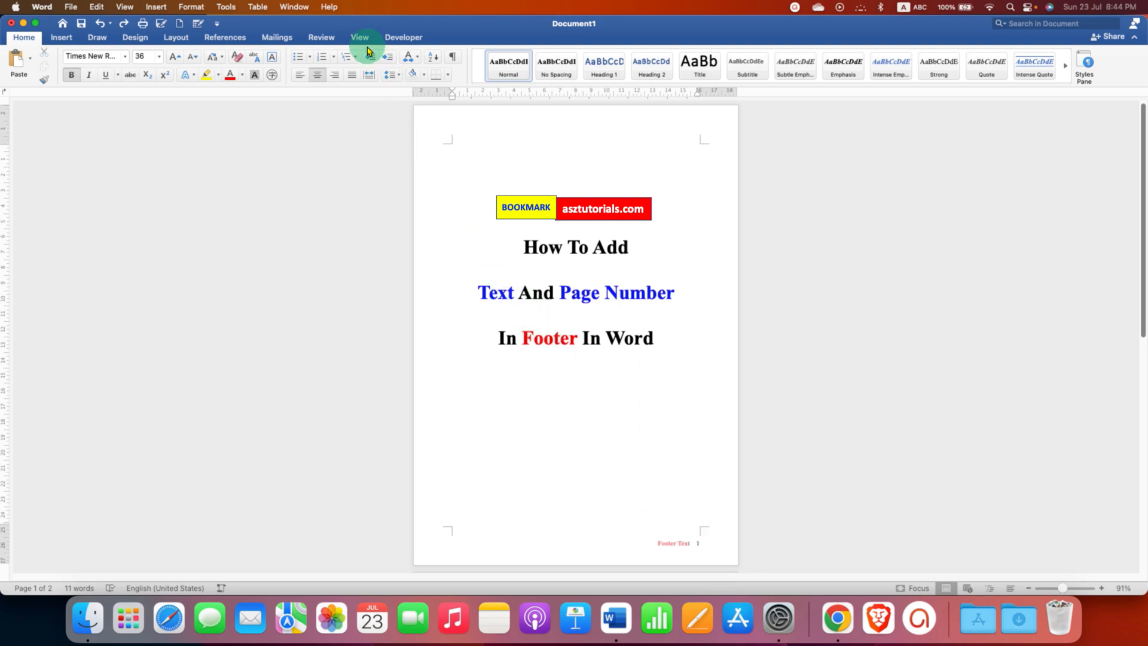
pyautogui.click(360, 37)
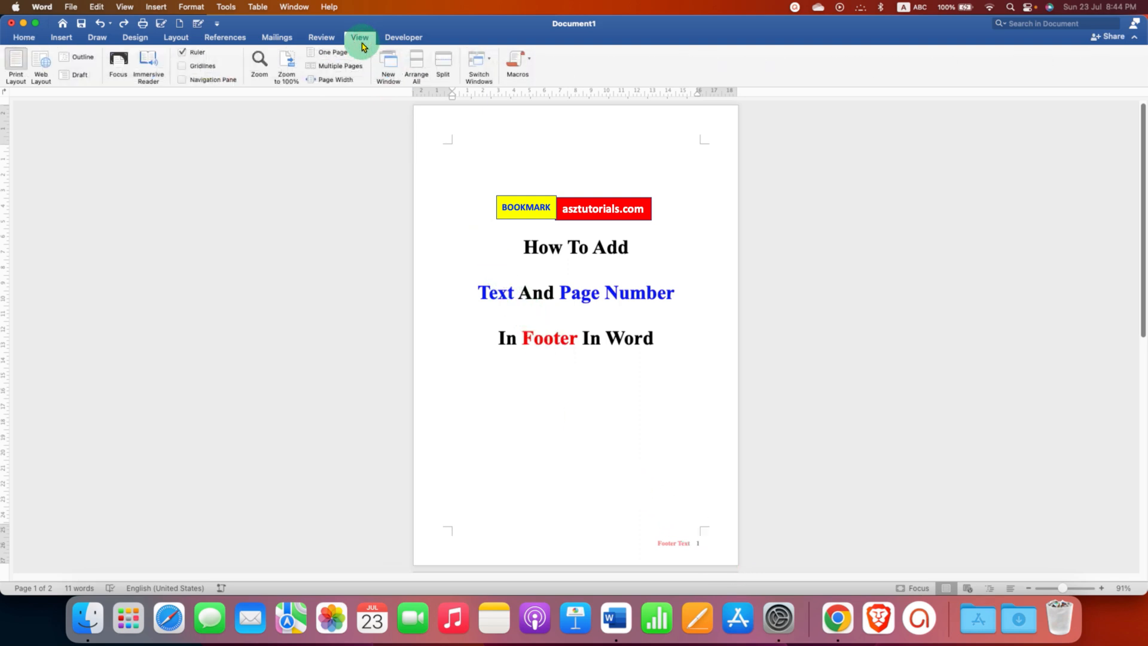
pyautogui.click(338, 64)
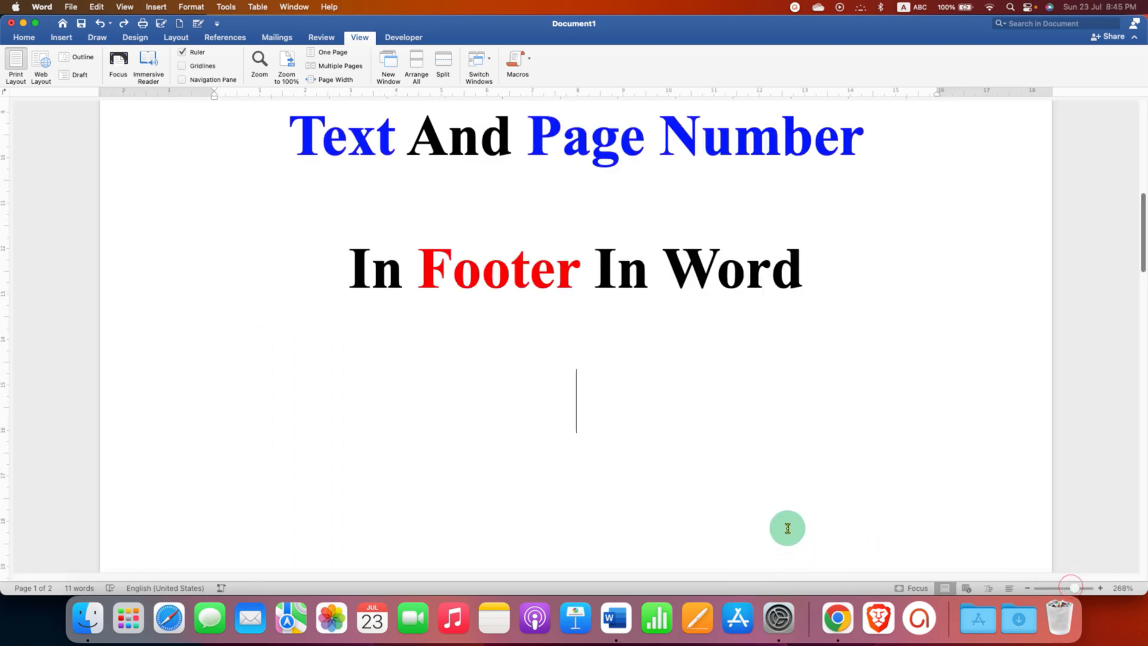
pyautogui.click(24, 37)
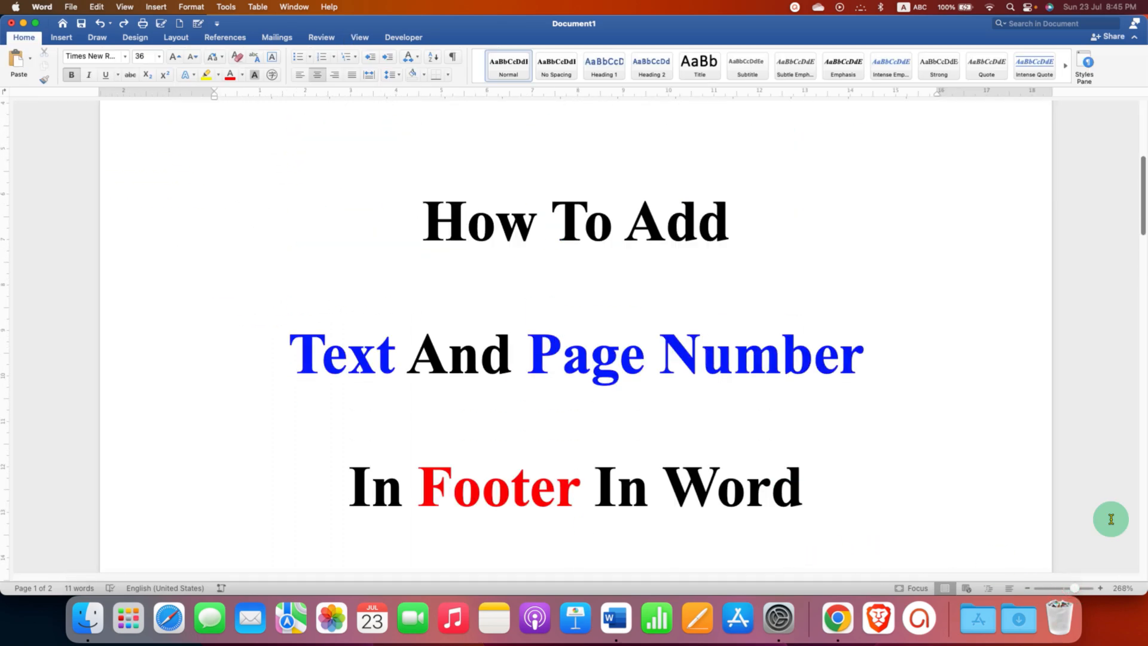